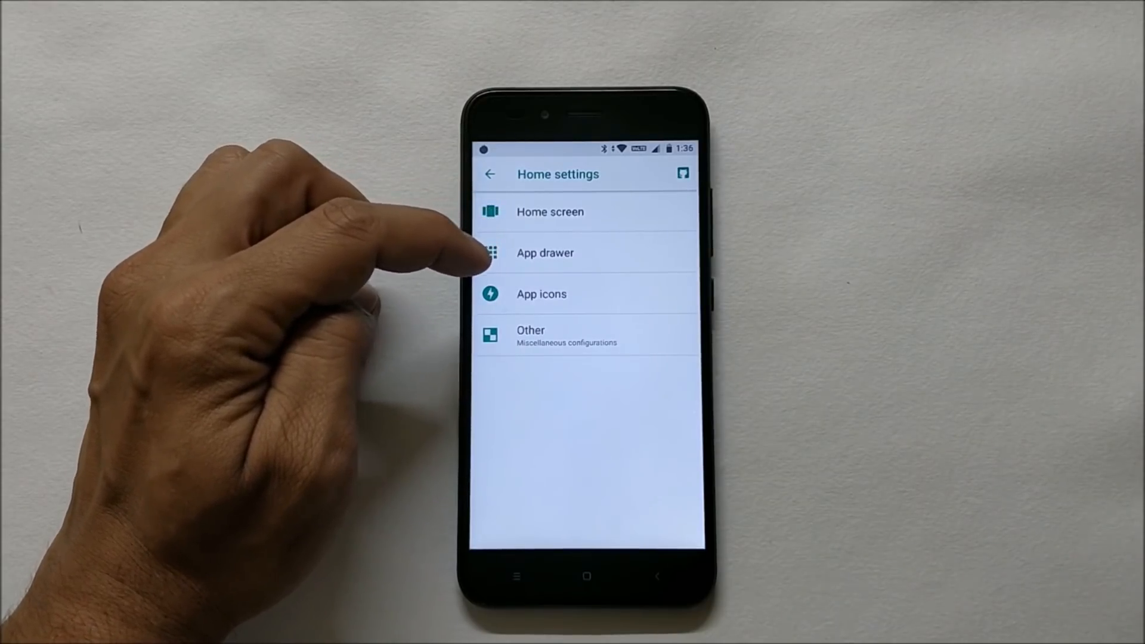
Check the App drawer preferences in Home settings, then open the app drawer
{"action": "left_click", "coordinate": [529, 335]}
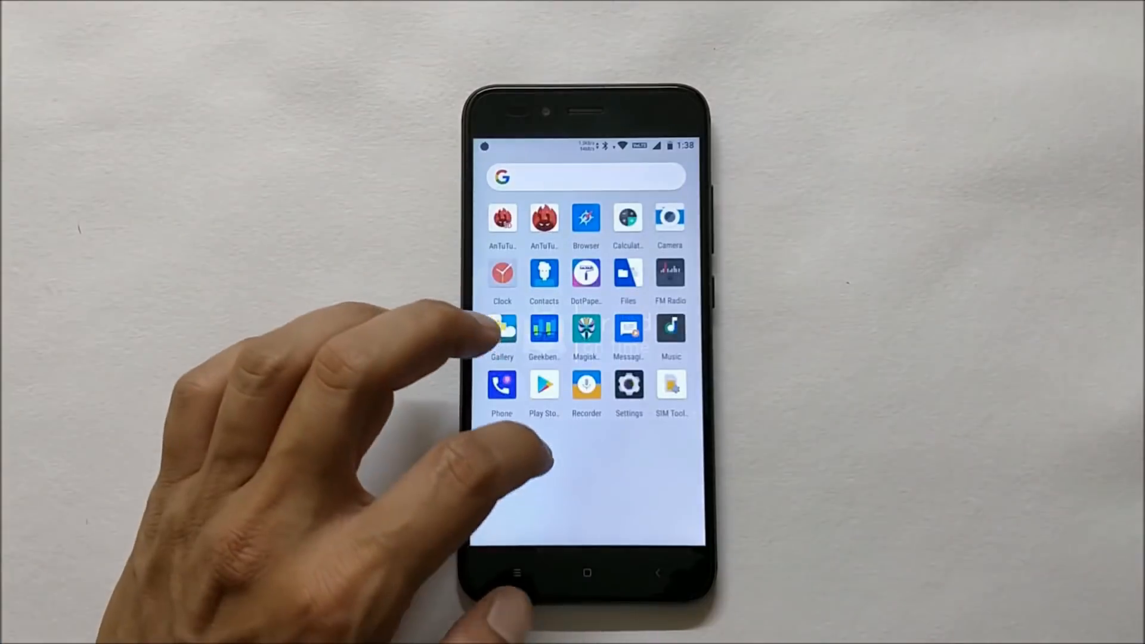
Scroll through the DotExtras category cards, then return to the main Settings list
{"action": "left_click", "coordinate": [629, 386]}
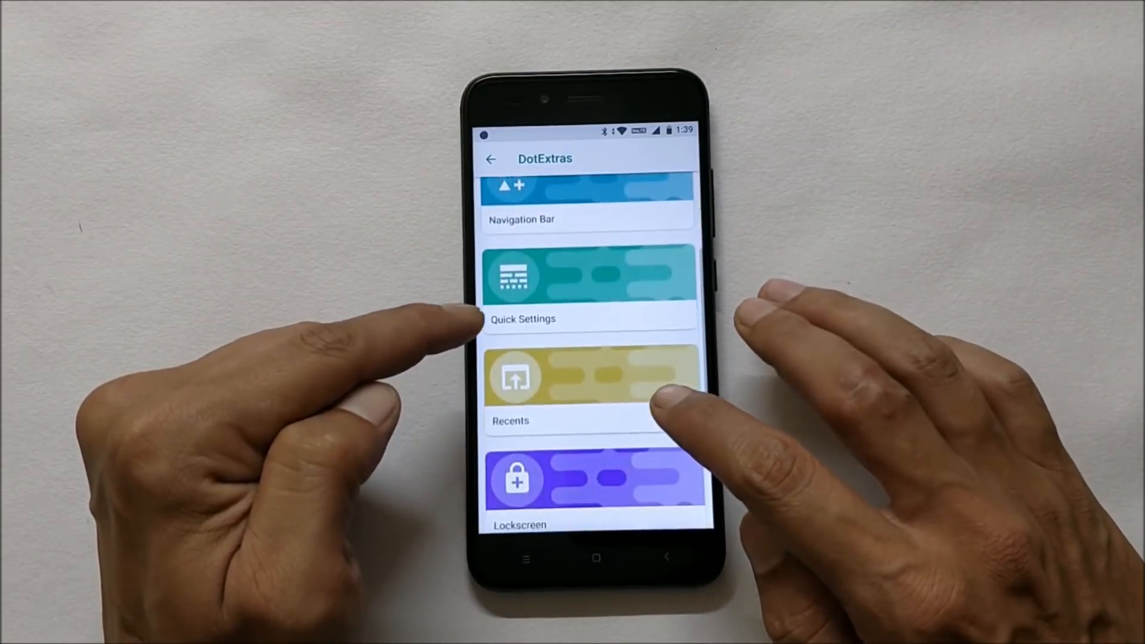
{"action": "scroll", "scroll_direction": "down", "scroll_amount": 3}
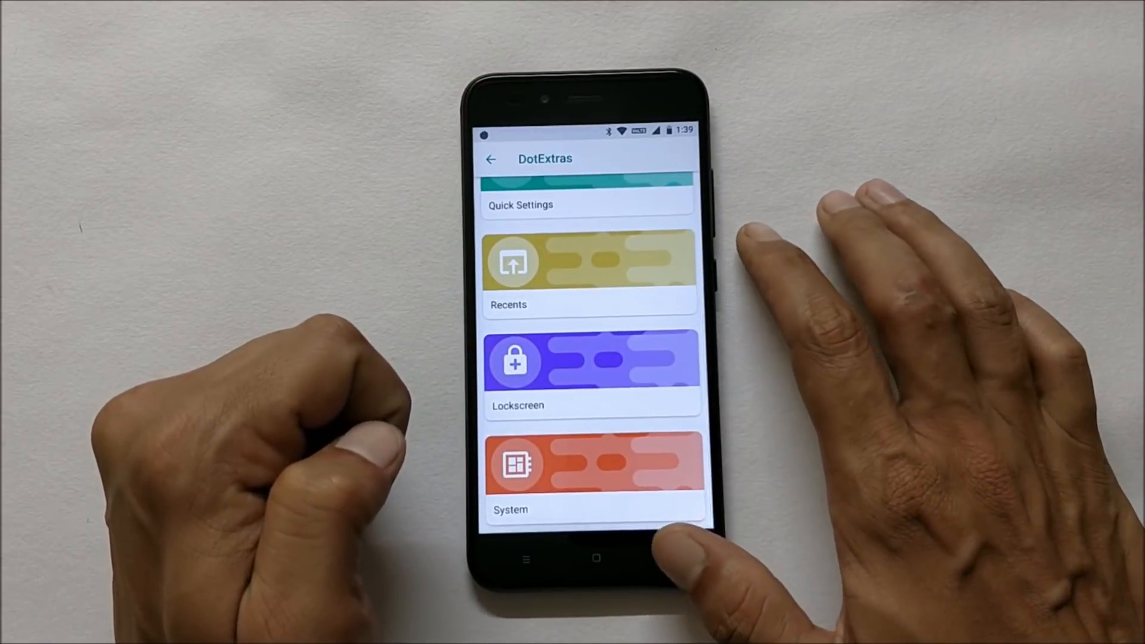
{"action": "left_click", "coordinate": [491, 160]}
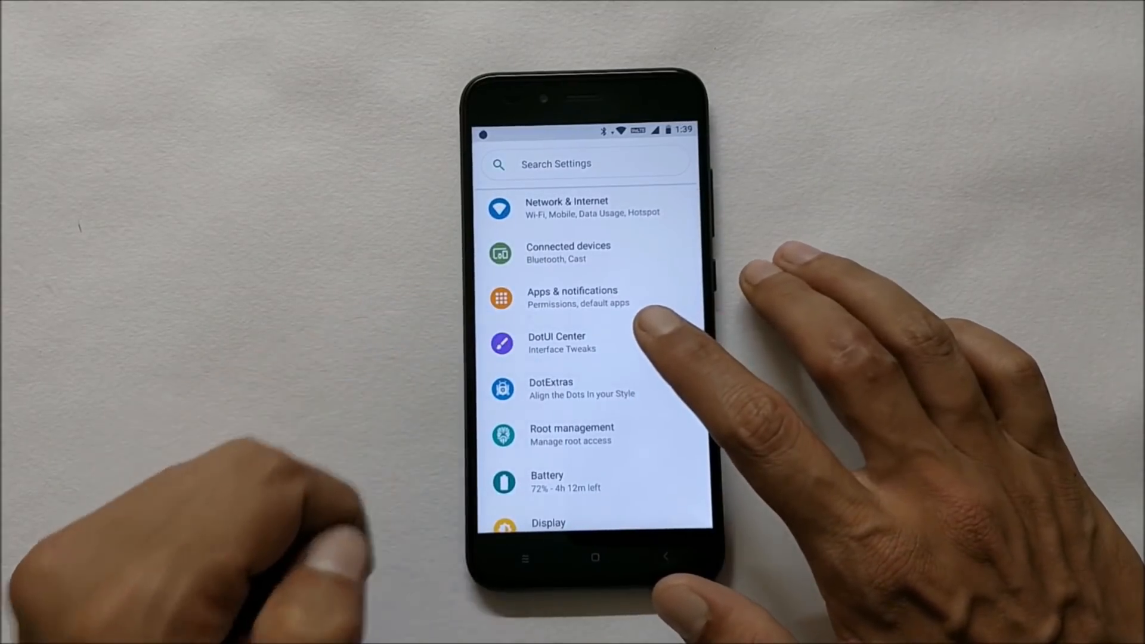
{"action": "left_click", "coordinate": [556, 343]}
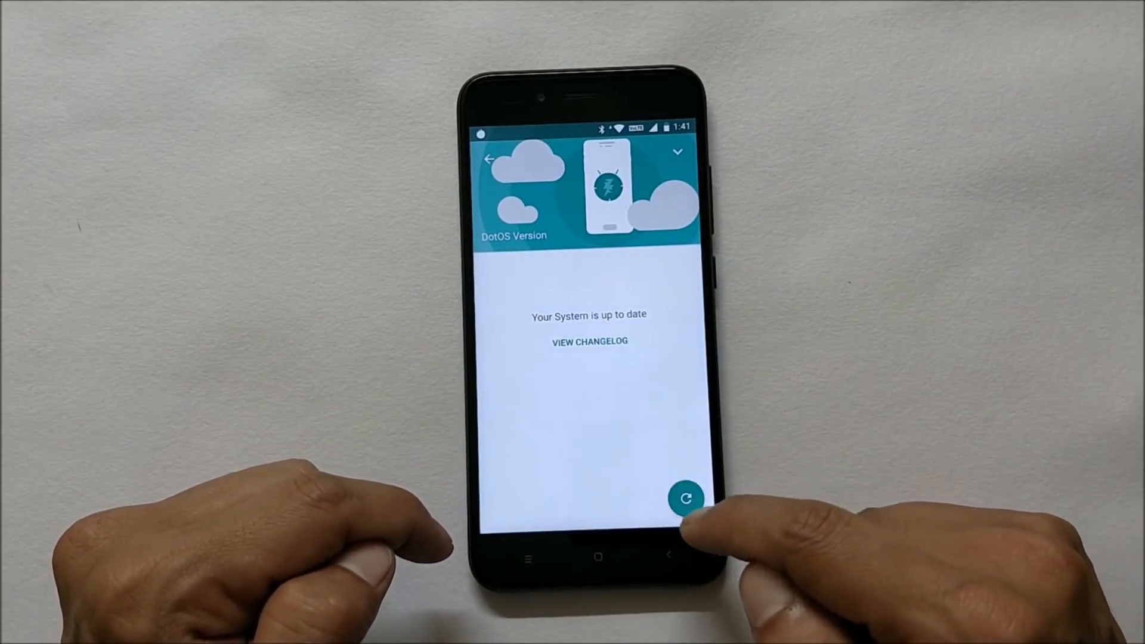
{"action": "left_click", "coordinate": [488, 160]}
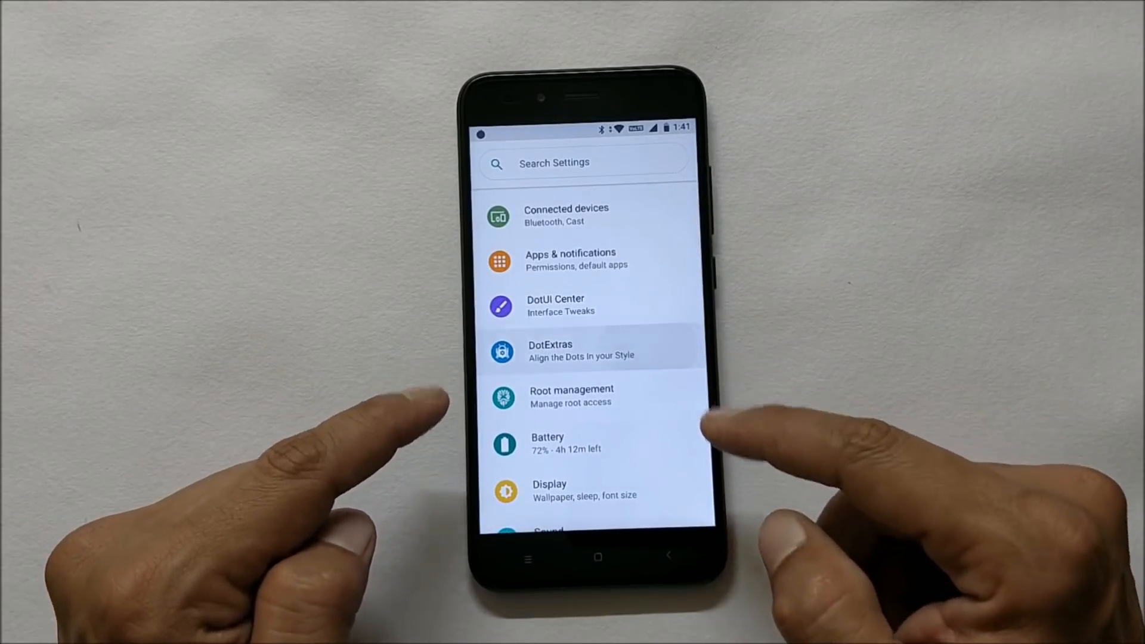
Browse the battery icon style choices under DotExtras Statusbar
{"action": "left_click", "coordinate": [562, 349]}
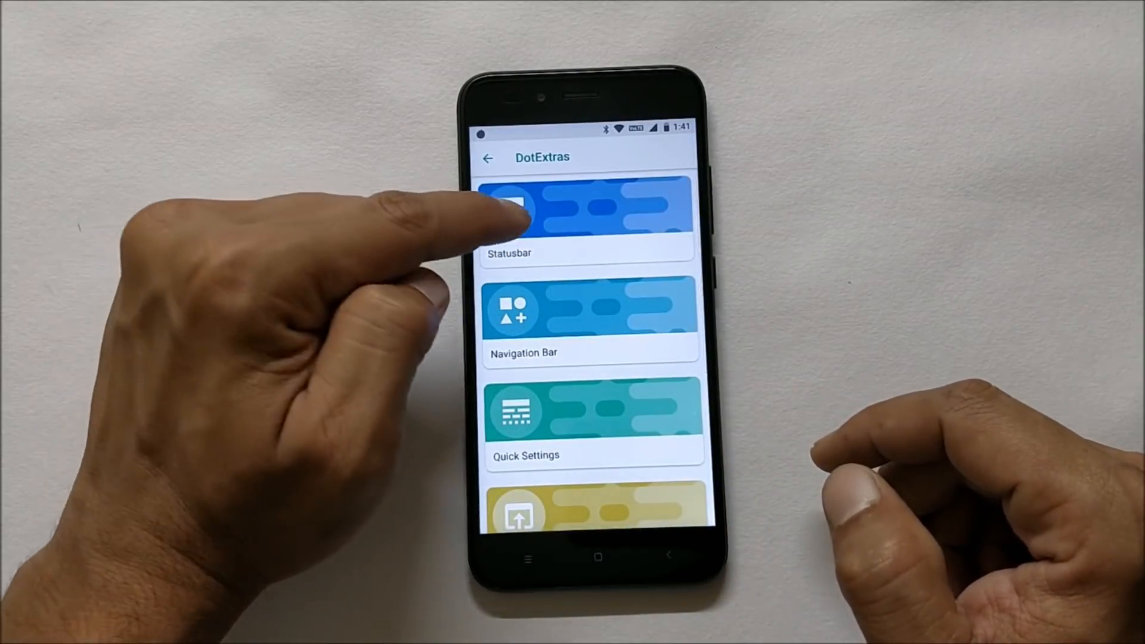
{"action": "left_click", "coordinate": [559, 219]}
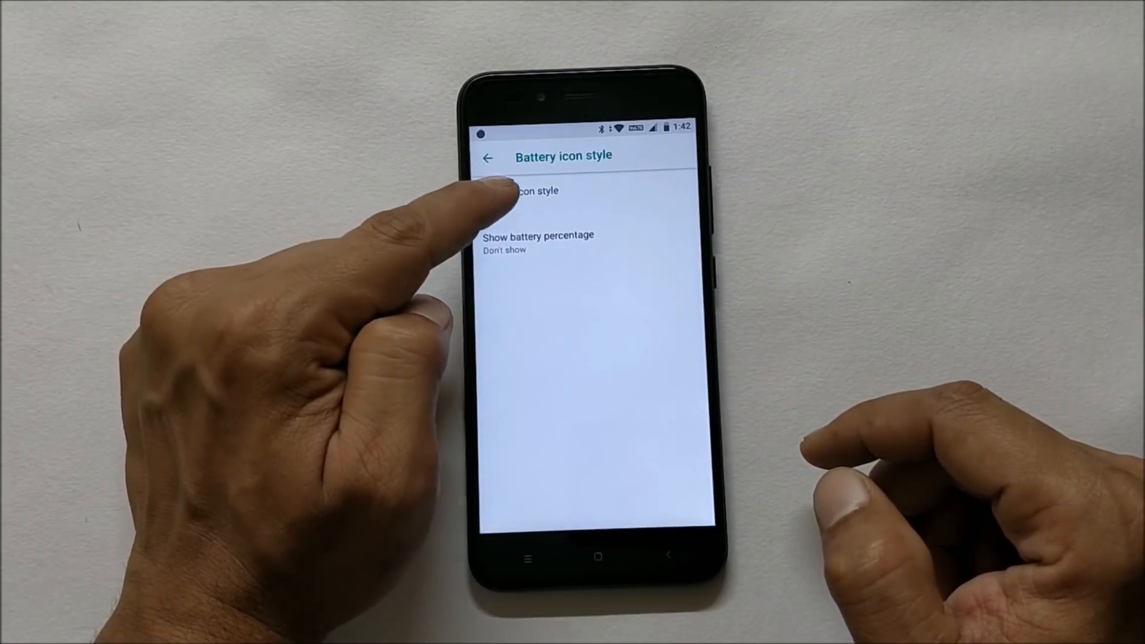
{"action": "left_click", "coordinate": [532, 191]}
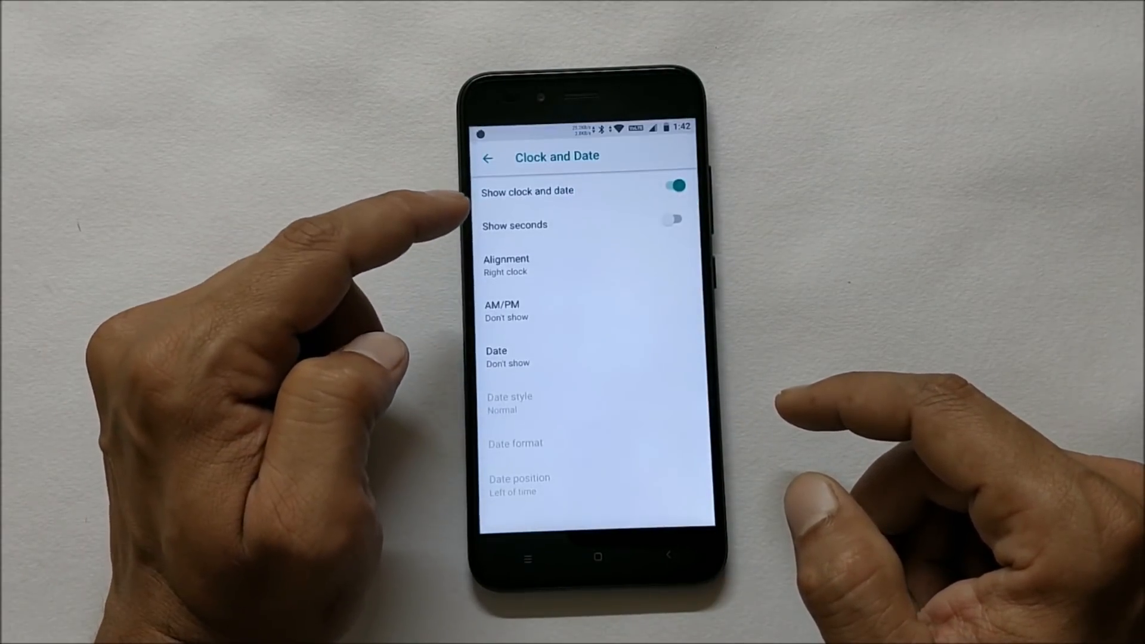
Look over the Clock and Date options and open the traffic indicator settings
{"action": "left_click", "coordinate": [487, 158]}
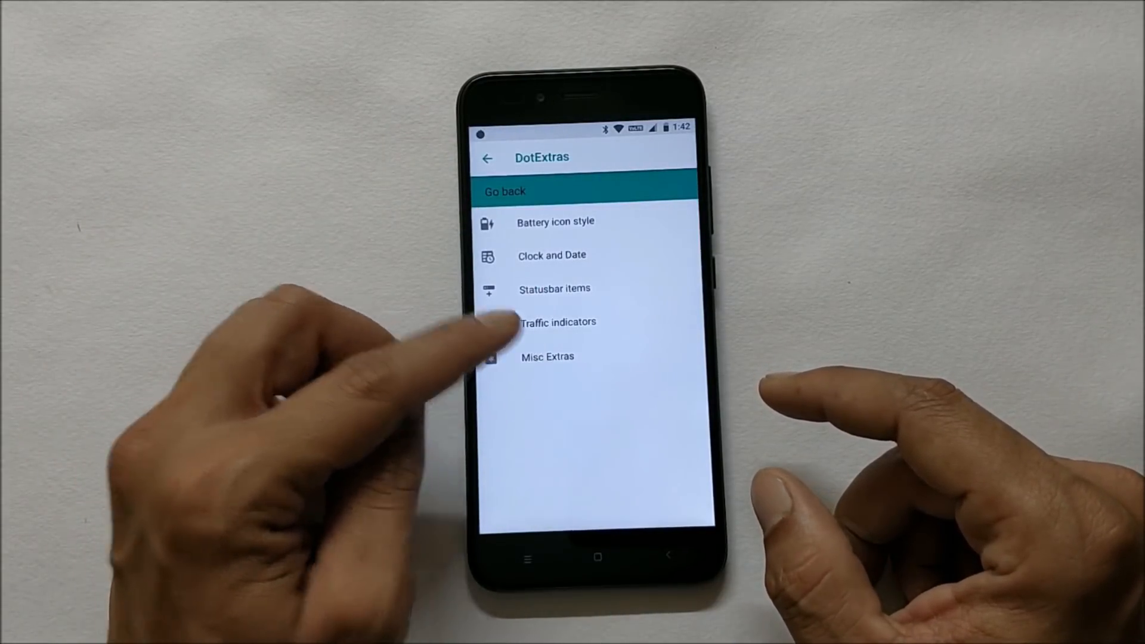
{"action": "left_click", "coordinate": [547, 356]}
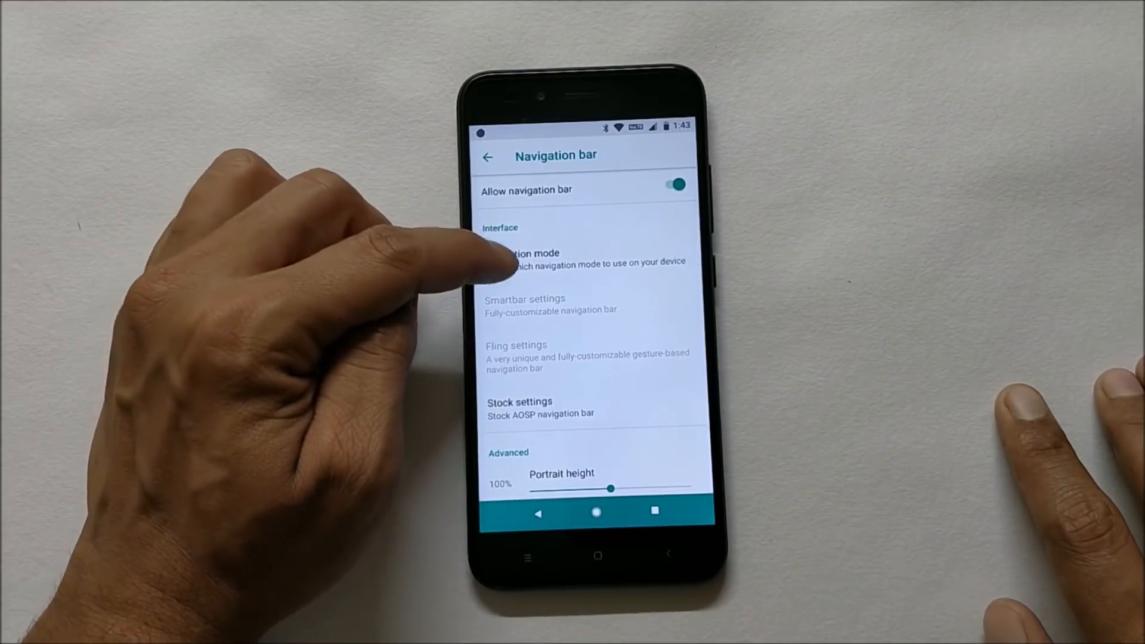
Review the navigation mode, then browse the Quick Settings options and open Recents
{"action": "left_click", "coordinate": [539, 253]}
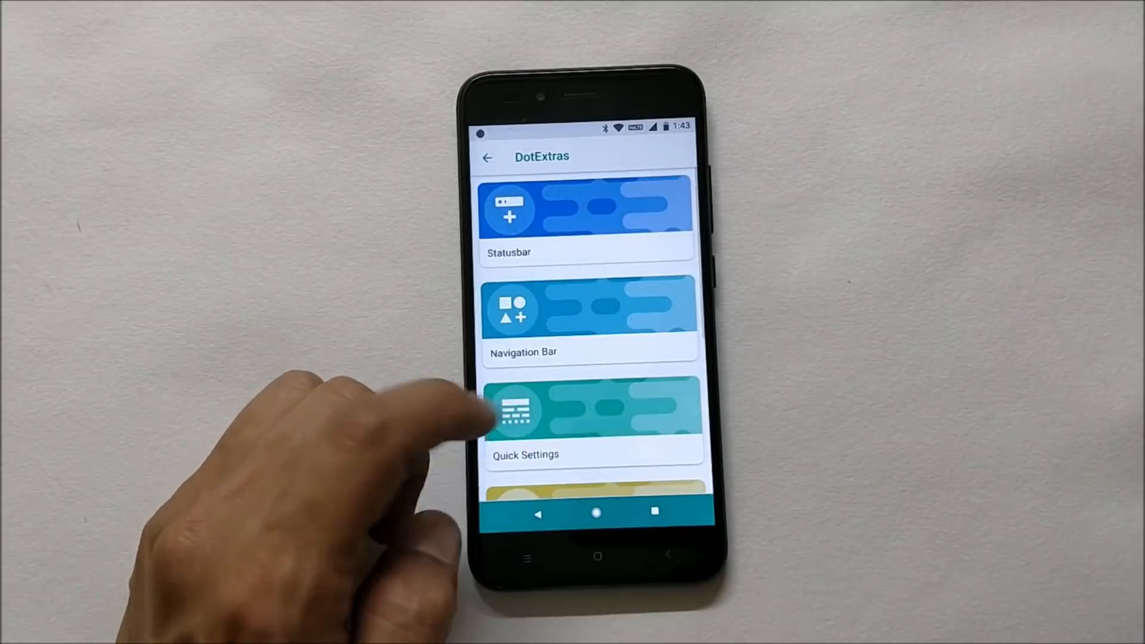
{"action": "left_click", "coordinate": [591, 423]}
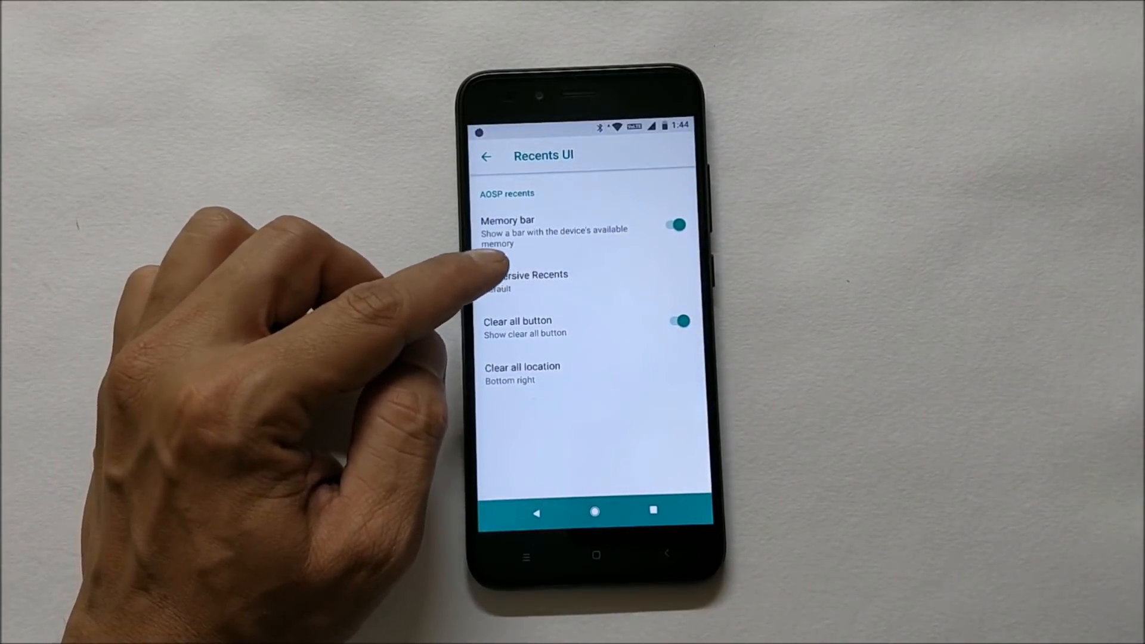
Review the immersive recents setting, then view App Ops and return to System options
{"action": "left_click", "coordinate": [526, 281]}
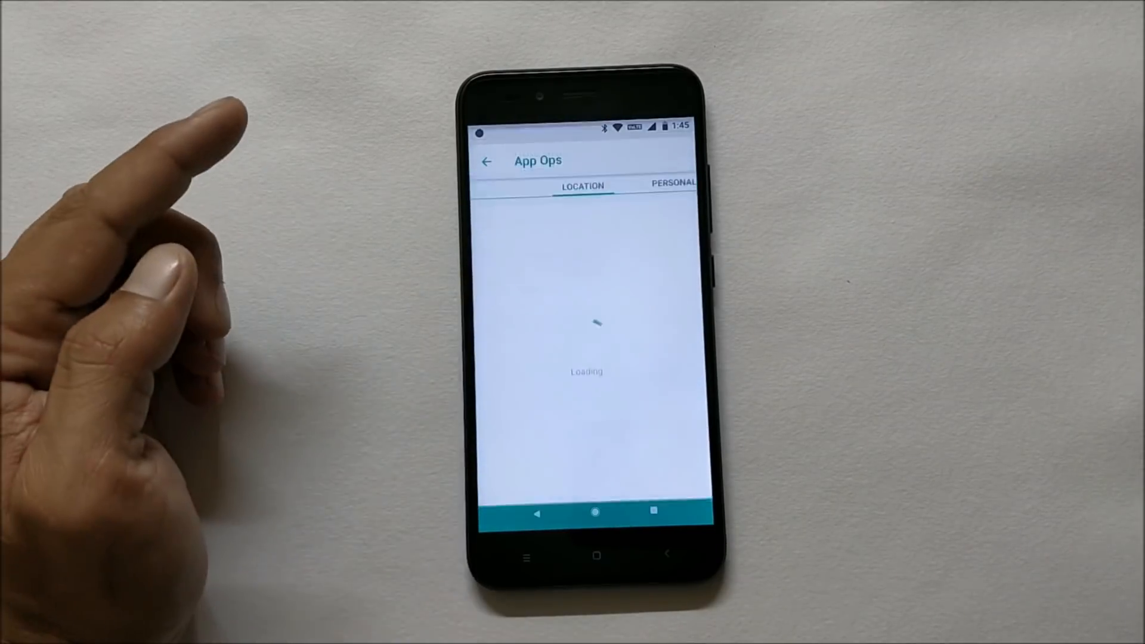
{"action": "left_click", "coordinate": [535, 530]}
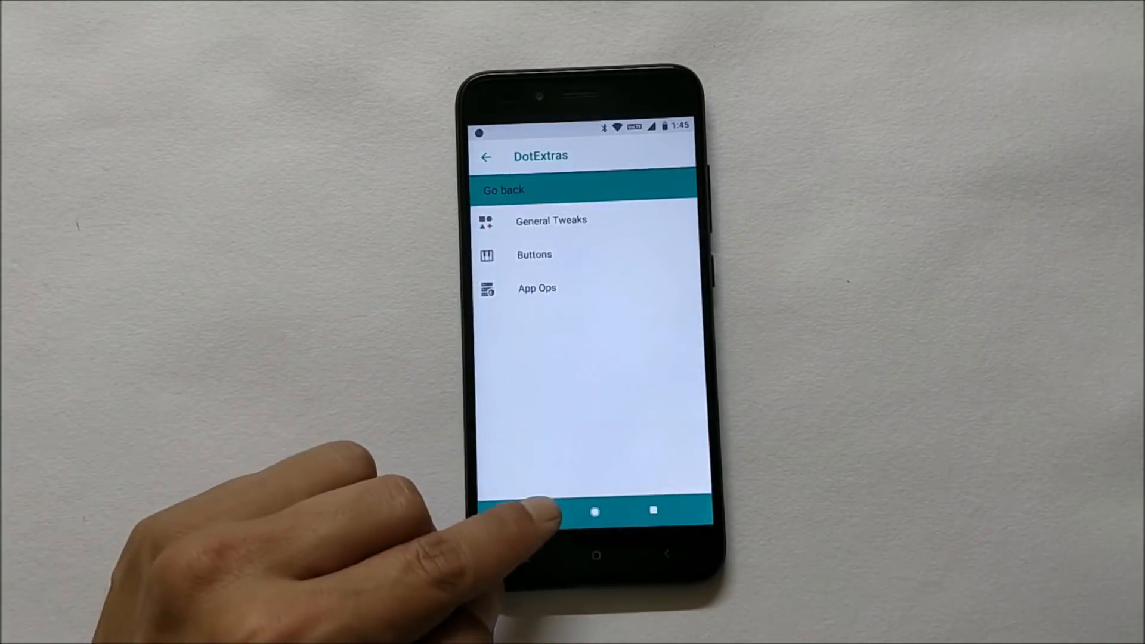
Leave DotExtras and launch AnTuTu Benchmark from the app drawer
{"action": "left_click", "coordinate": [595, 511]}
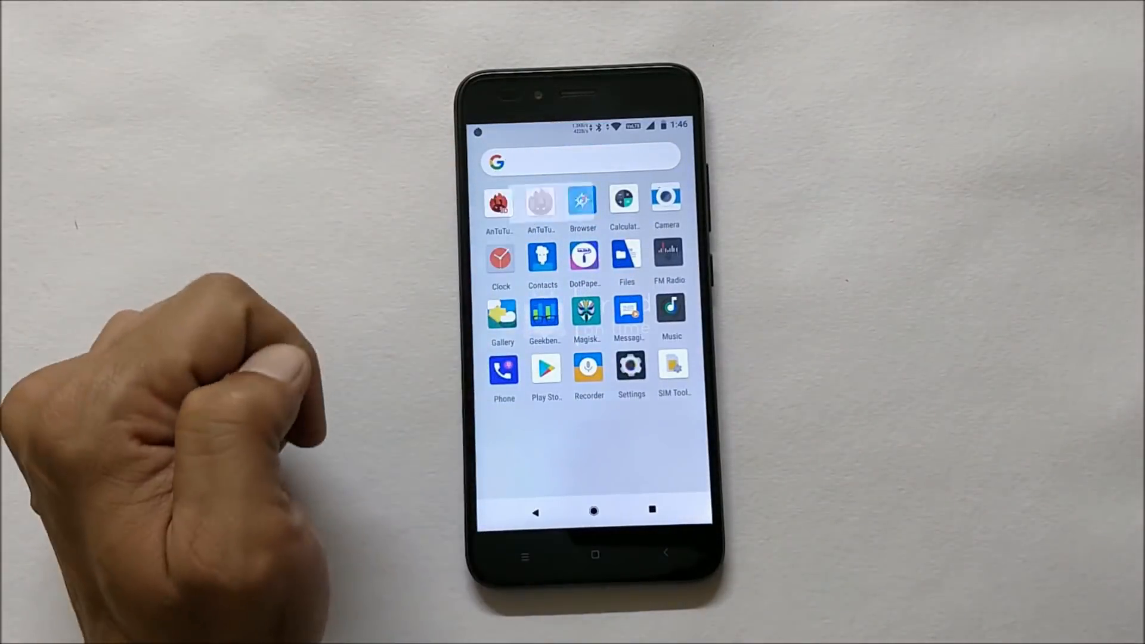
{"action": "left_click", "coordinate": [500, 202]}
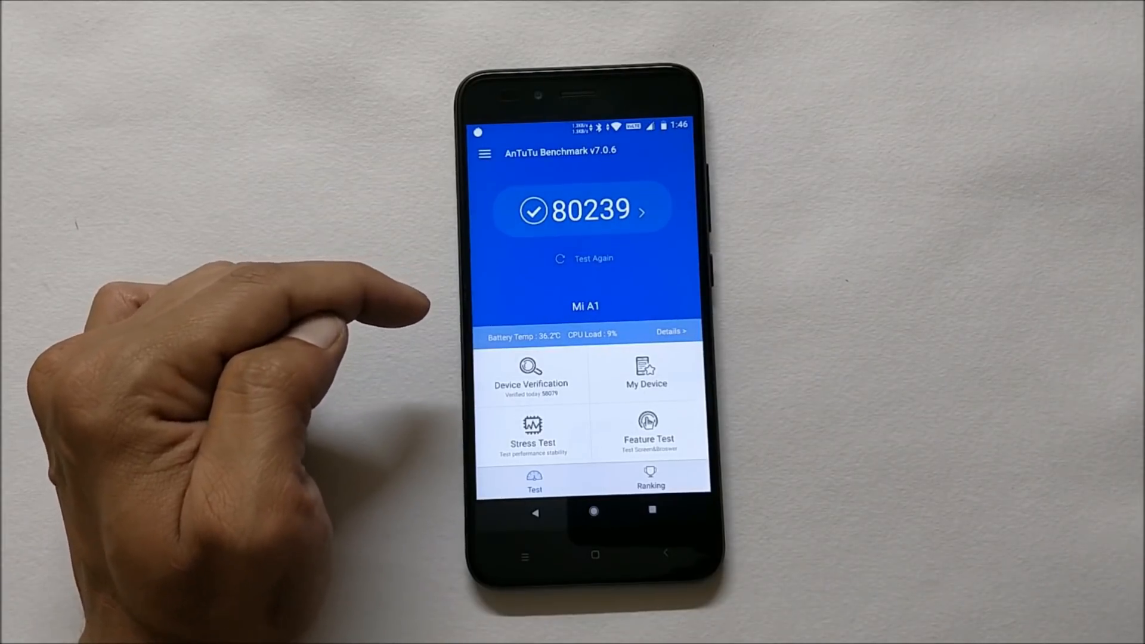